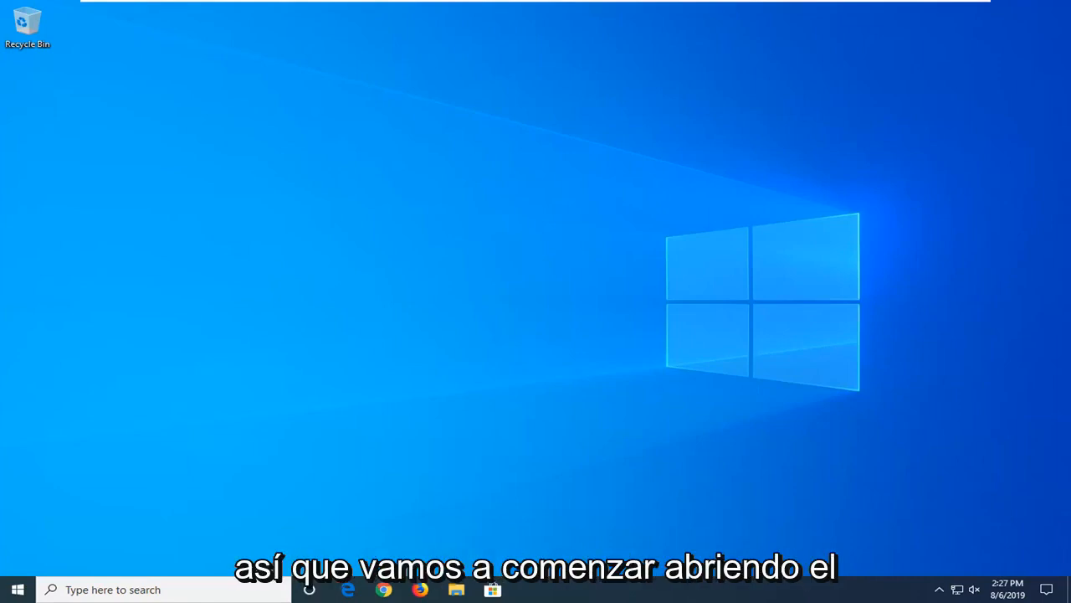
Step: Search the Start menu for 'settings' and launch the Settings app
left_click(17, 590)
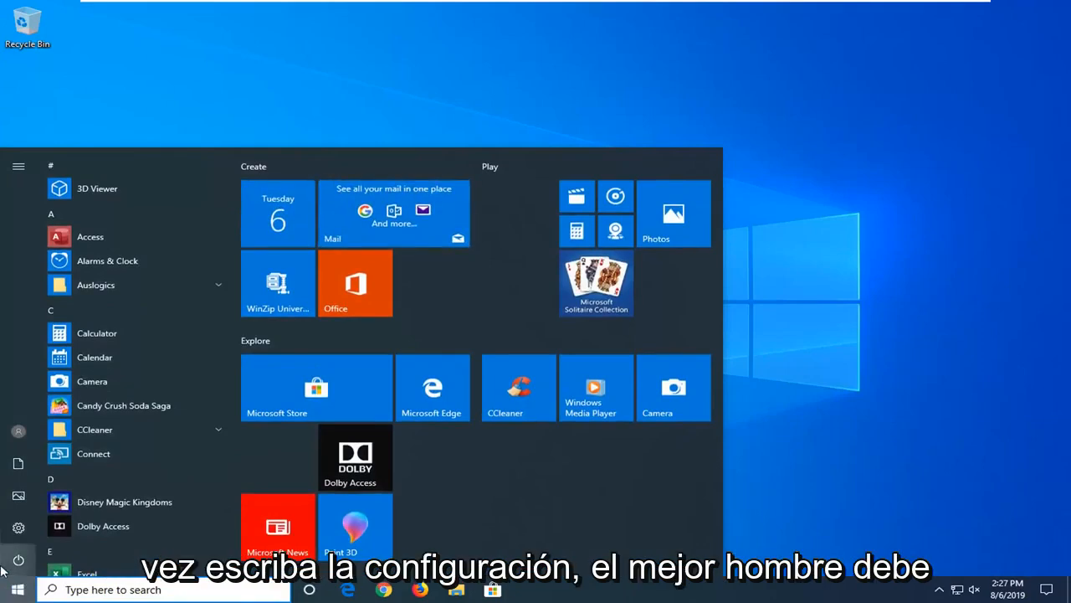
type("settings")
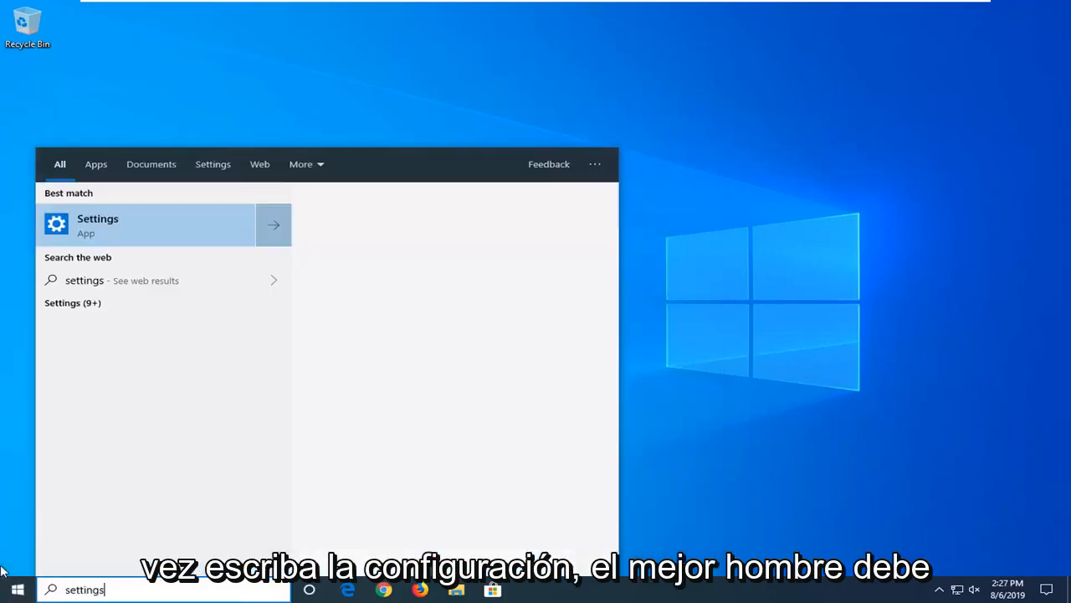
right_click(97, 224)
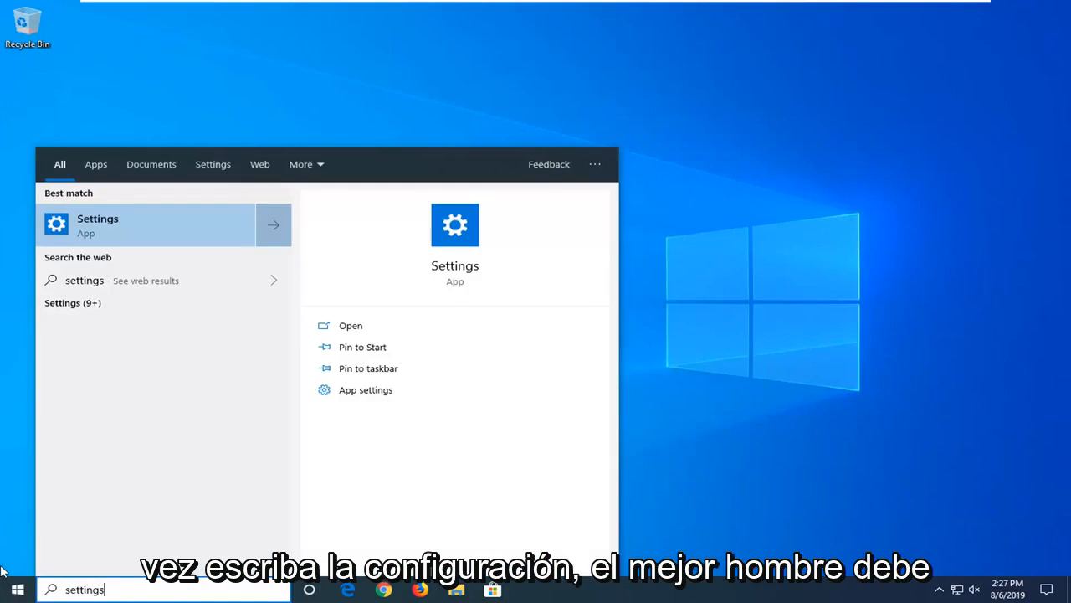
mouse_move(109, 230)
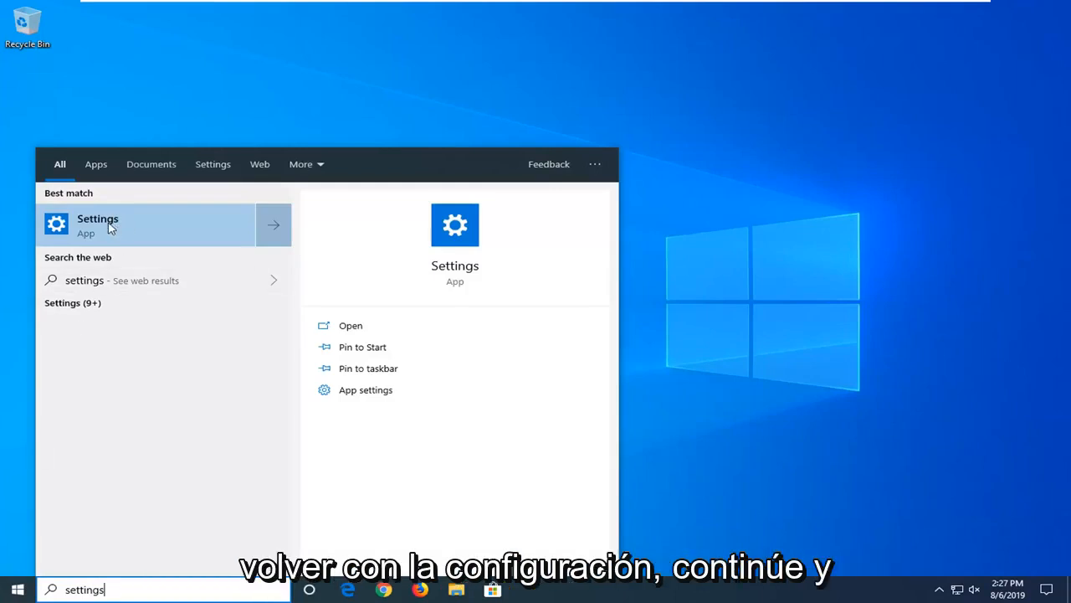
left_click(97, 224)
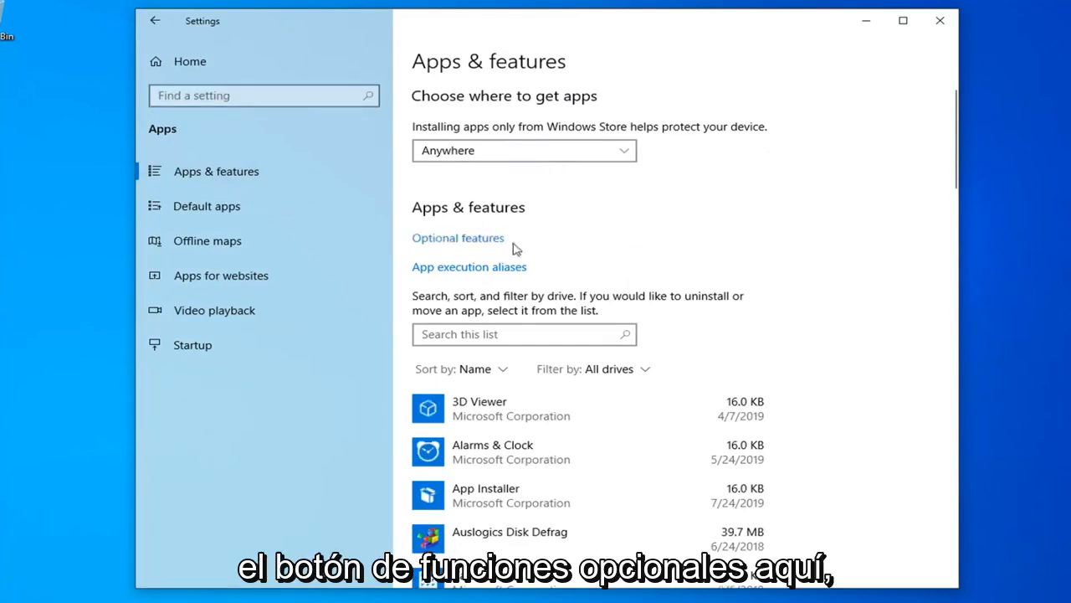
Step: Show the Add a feature list of optional features
left_click(458, 238)
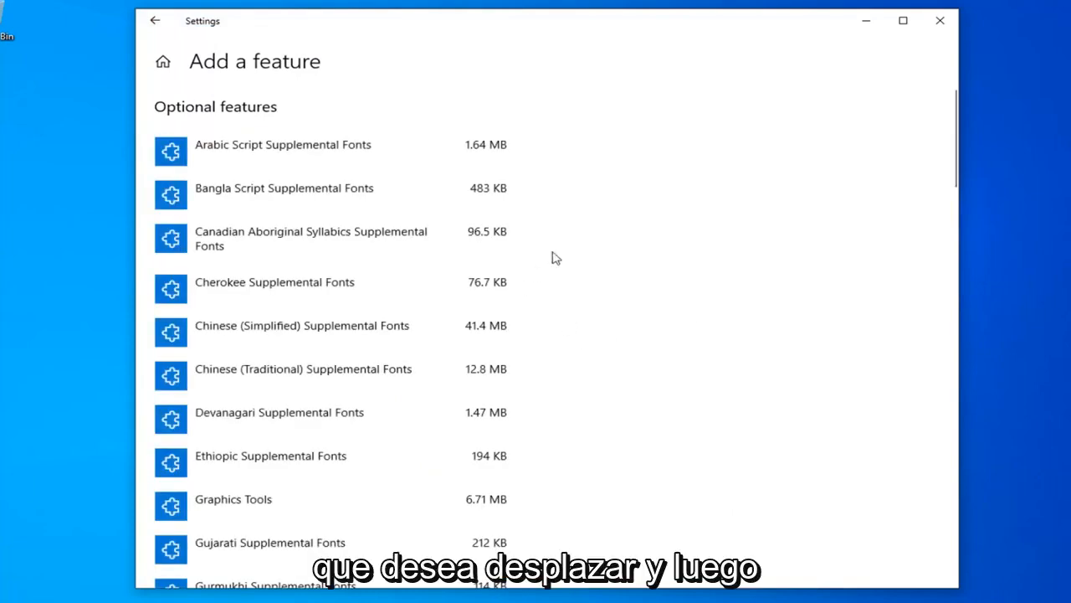
Step: Install RSAT: Active Directory Domain Services and LDS Tools, then close Settings
scroll("down", 3)
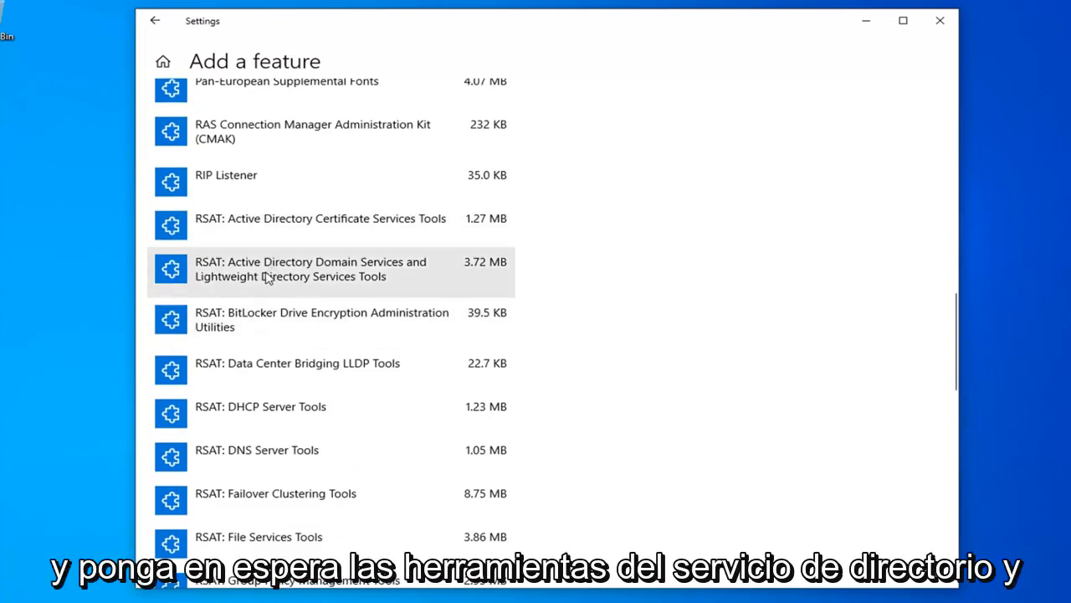
left_click(309, 268)
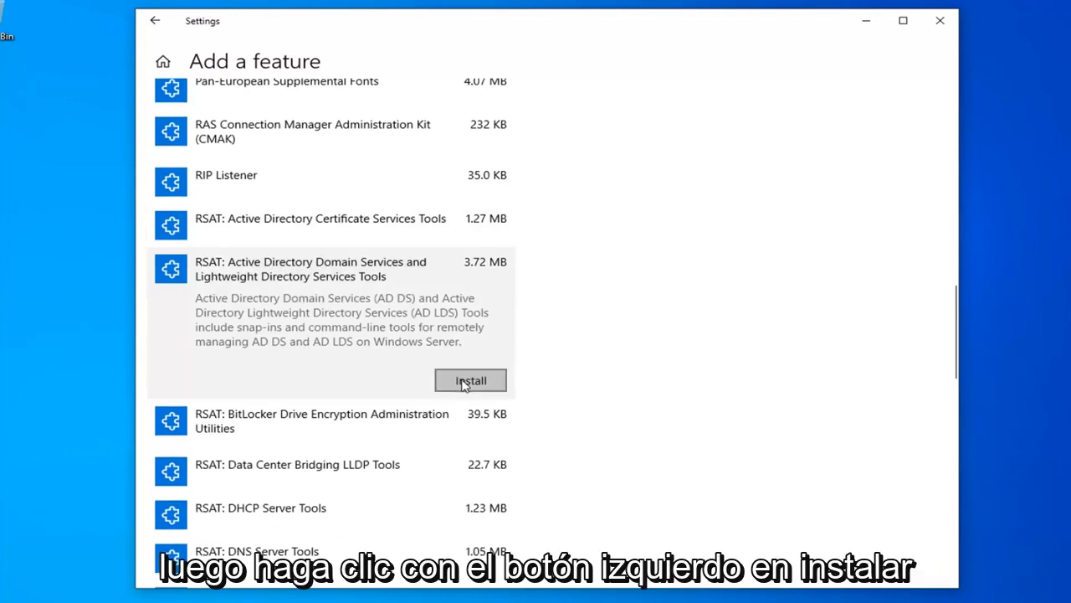
left_click(471, 380)
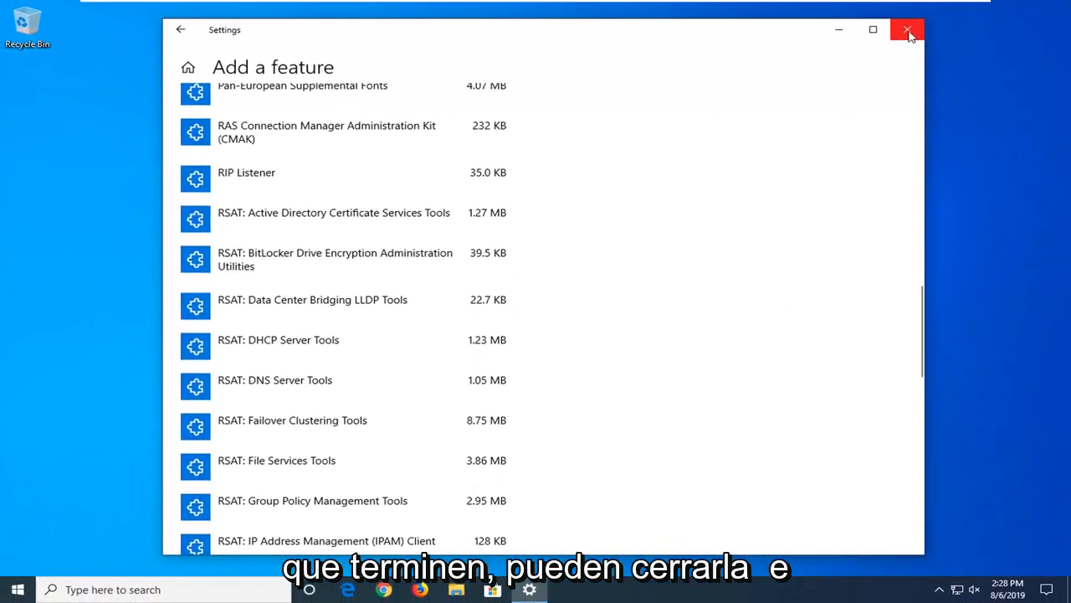
left_click(908, 30)
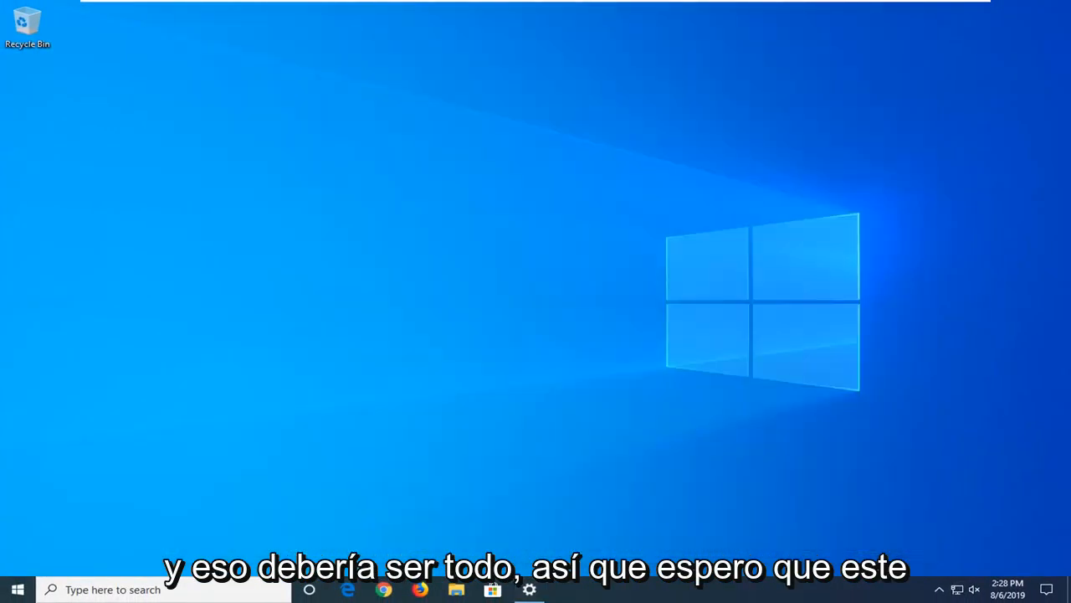